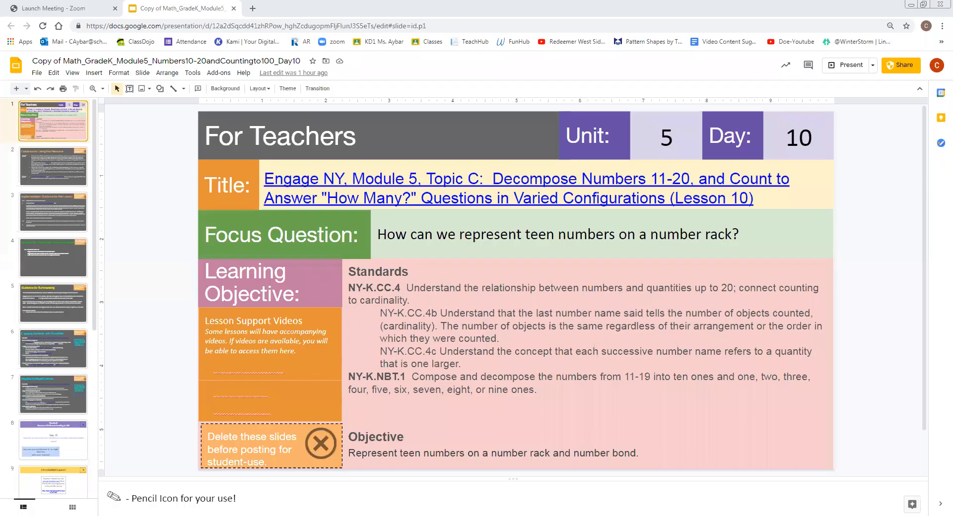
{"action": "mouse_move", "coordinate": [163, 112]}
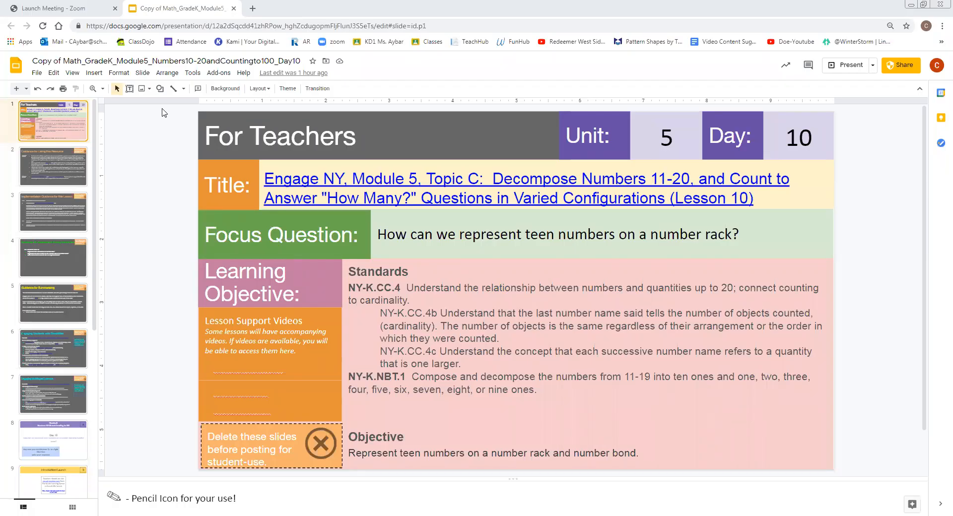
{"action": "mouse_move", "coordinate": [495, 131]}
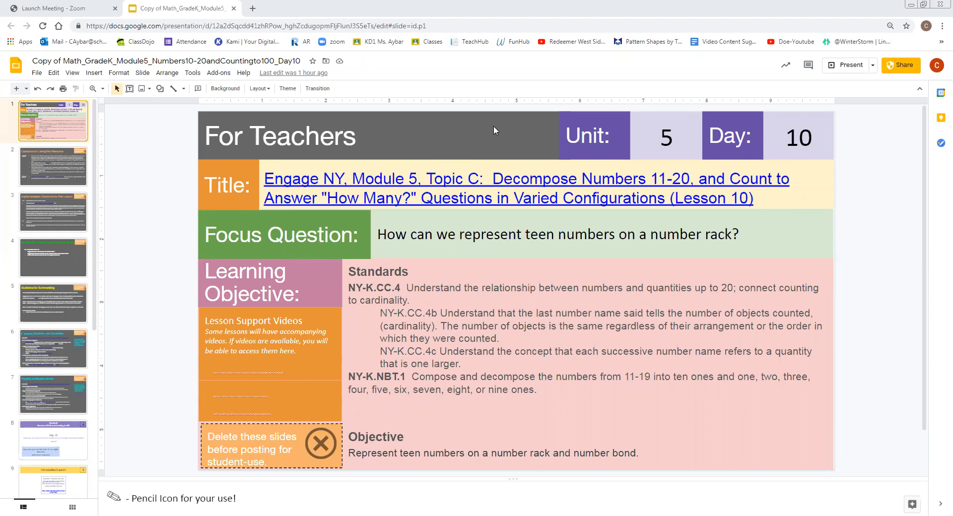
{"action": "mouse_move", "coordinate": [68, 448]}
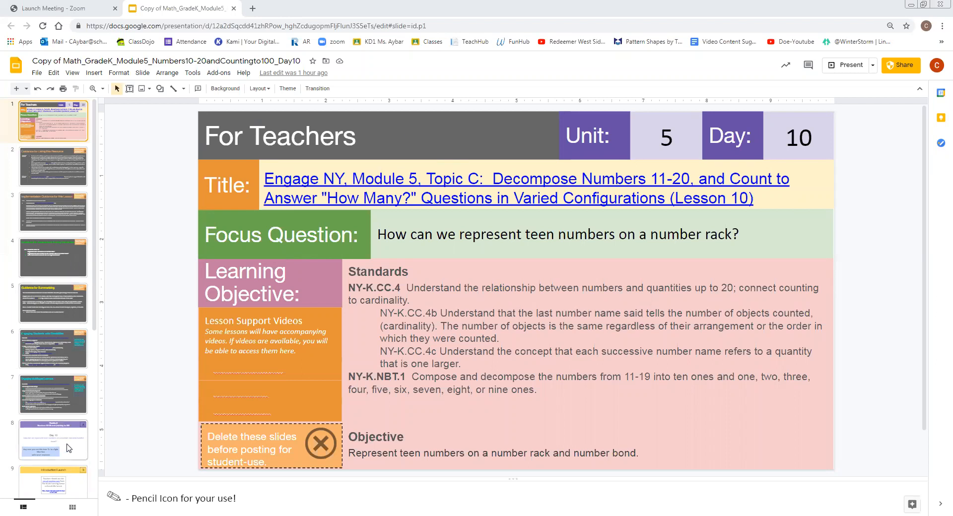
- Go from the Day 10 title slide to the Implementation Guidance for this Lesson slide
{"action": "left_click", "coordinate": [52, 440]}
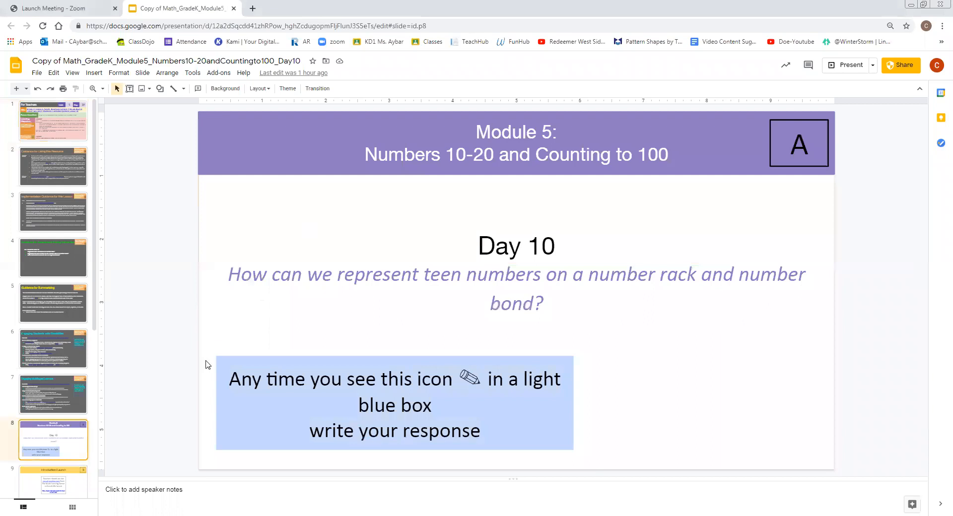
{"action": "mouse_move", "coordinate": [55, 210]}
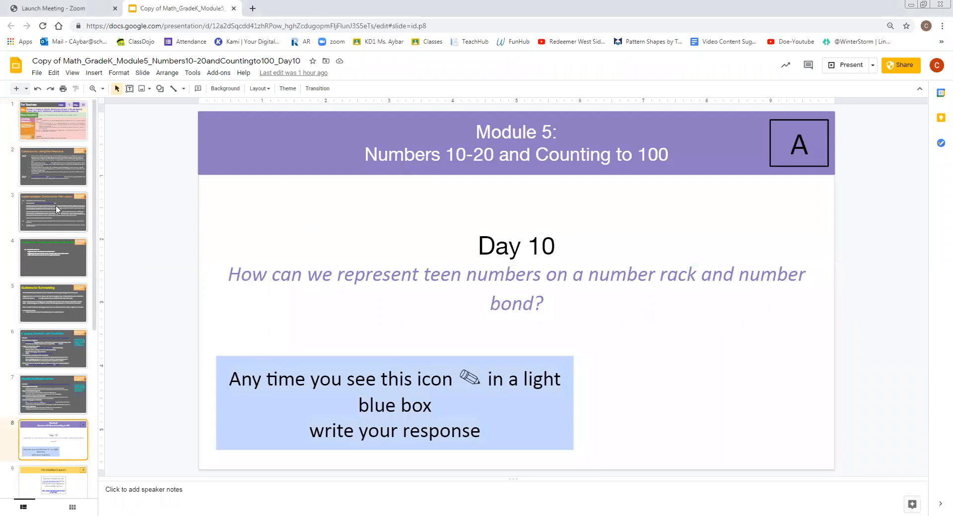
{"action": "left_click", "coordinate": [54, 212]}
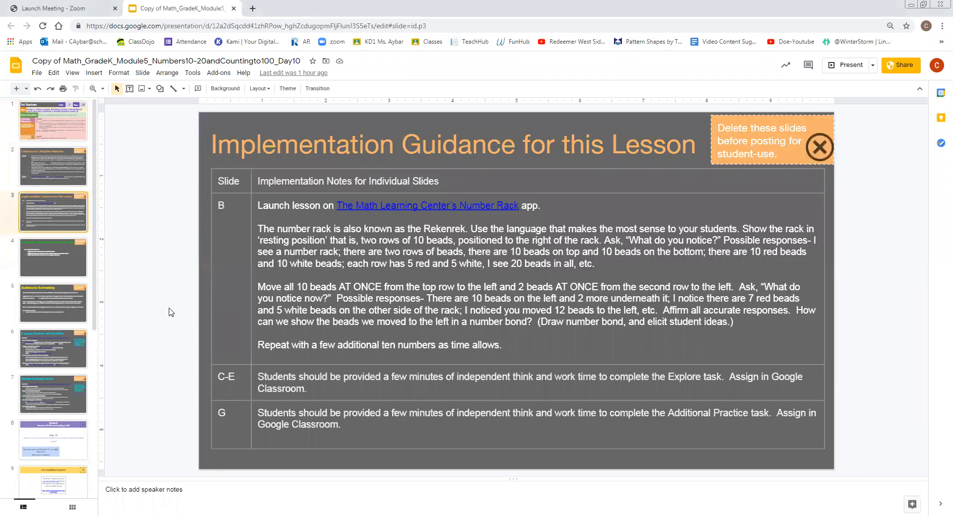
{"action": "scroll", "scroll_direction": "down", "scroll_amount": 3}
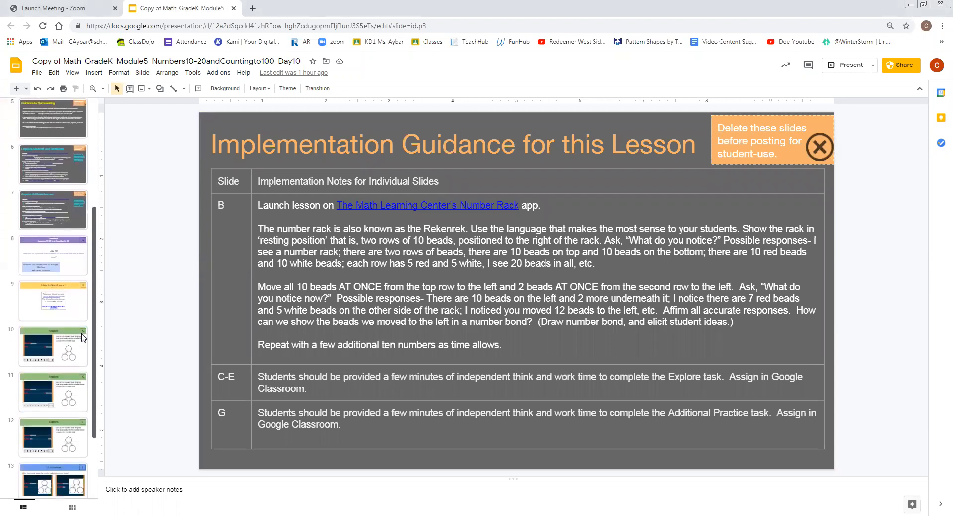
- Show Summarize slide F asking what is the same about number racks and number bonds
{"action": "left_click", "coordinate": [52, 423]}
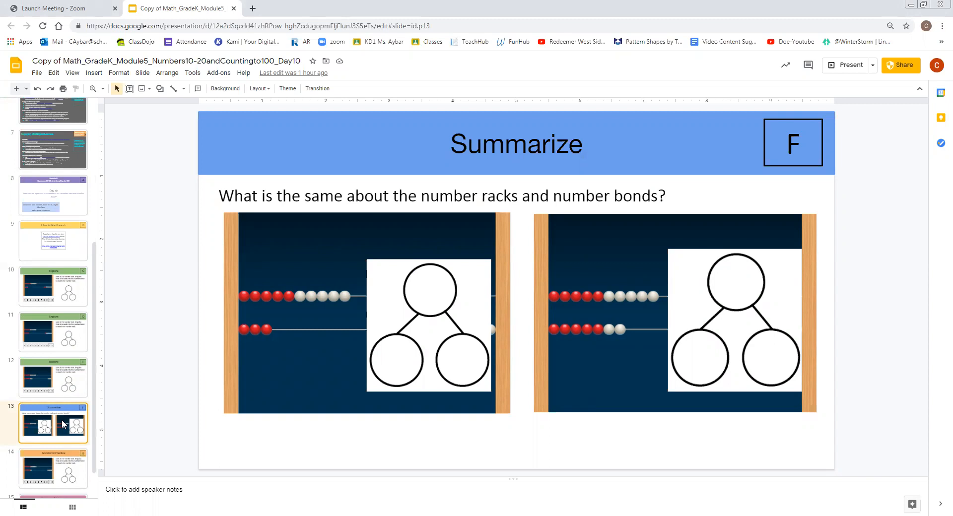
{"action": "mouse_move", "coordinate": [321, 362]}
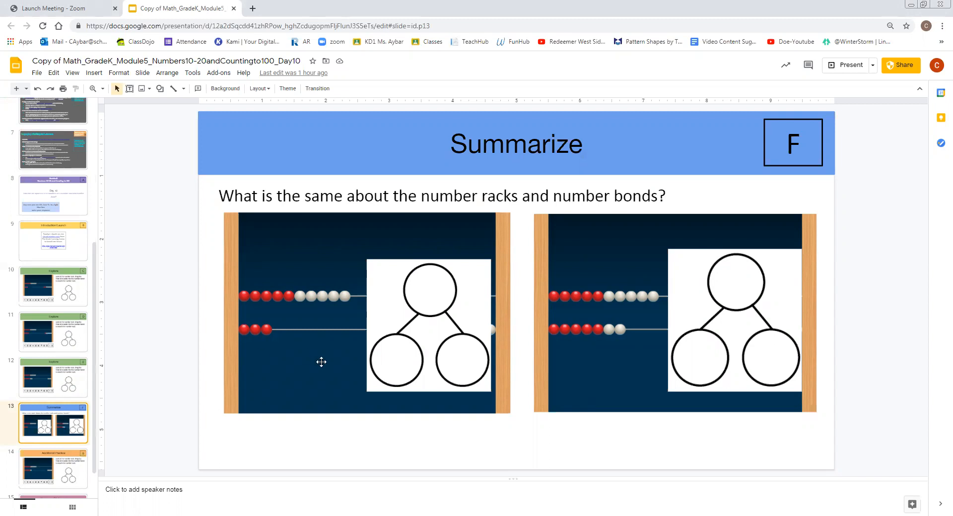
{"action": "mouse_move", "coordinate": [441, 185]}
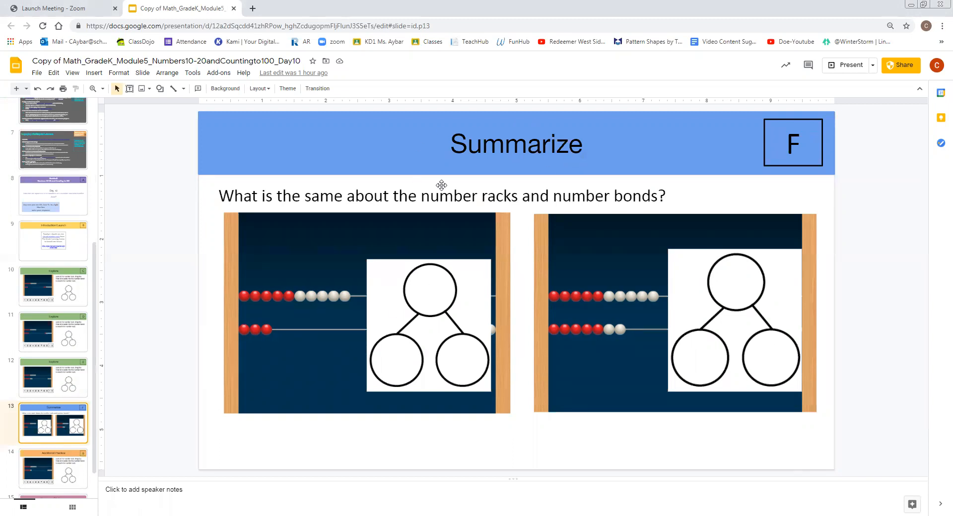
{"action": "mouse_move", "coordinate": [554, 175]}
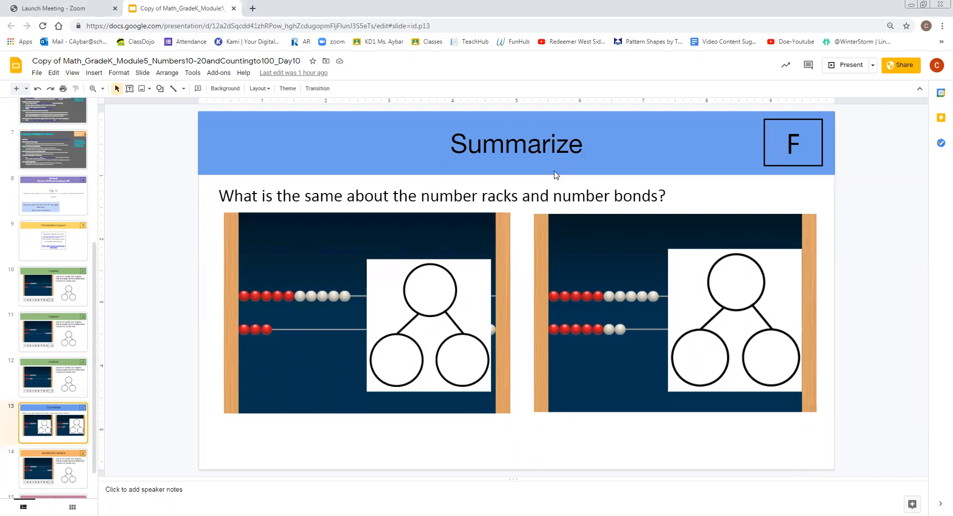
{"action": "mouse_move", "coordinate": [594, 172]}
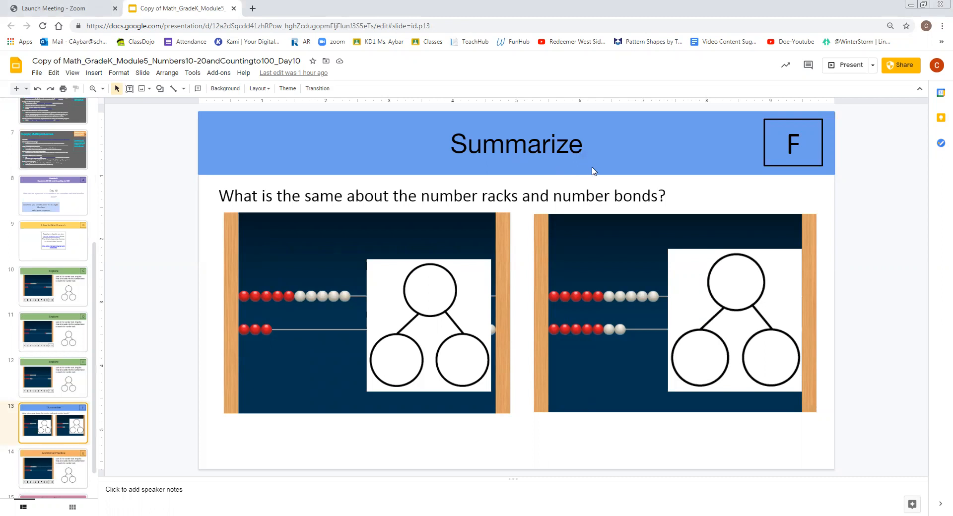
{"action": "mouse_move", "coordinate": [624, 174]}
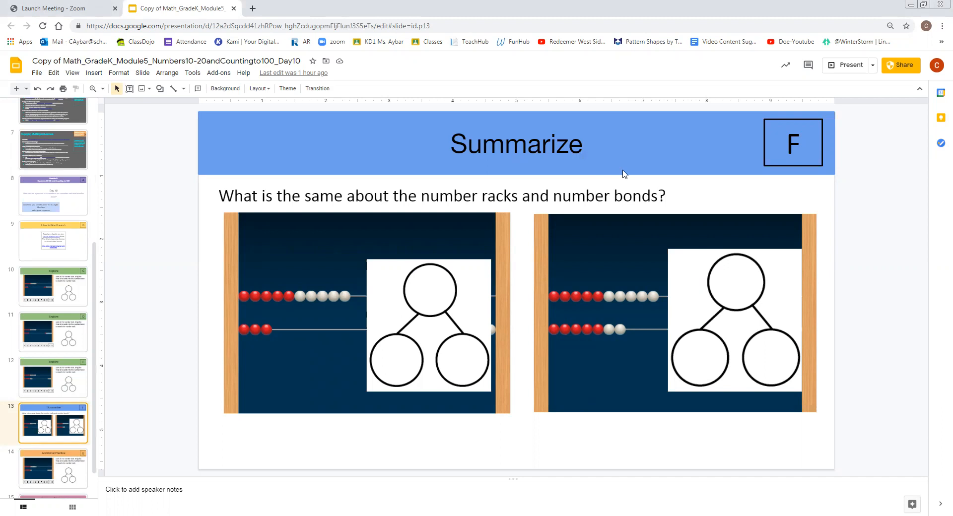
{"action": "mouse_move", "coordinate": [96, 106]}
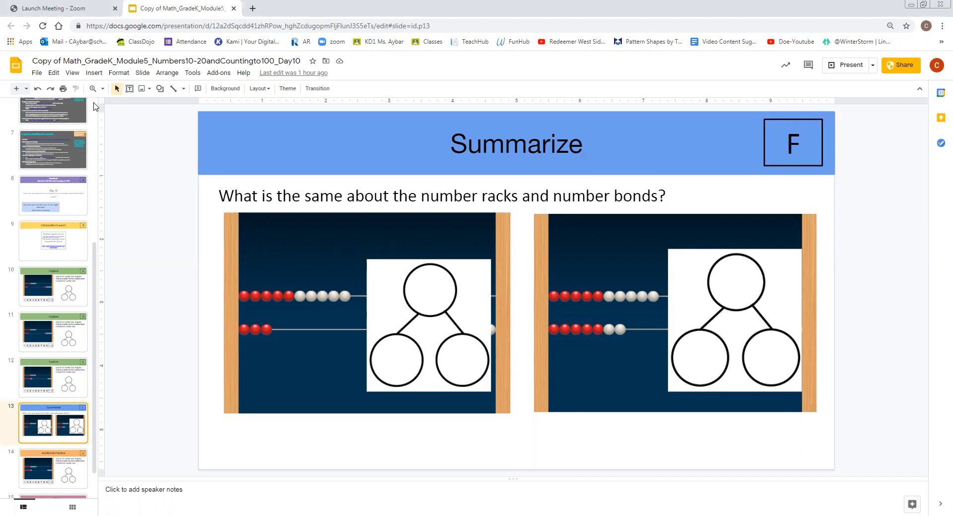
{"action": "scroll", "scroll_direction": "up", "scroll_amount": 3}
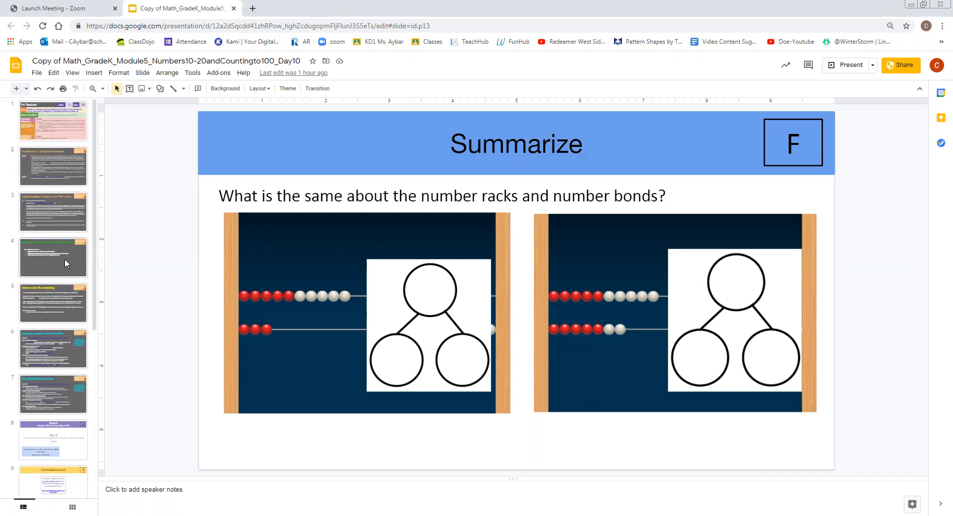
{"action": "left_click", "coordinate": [52, 257]}
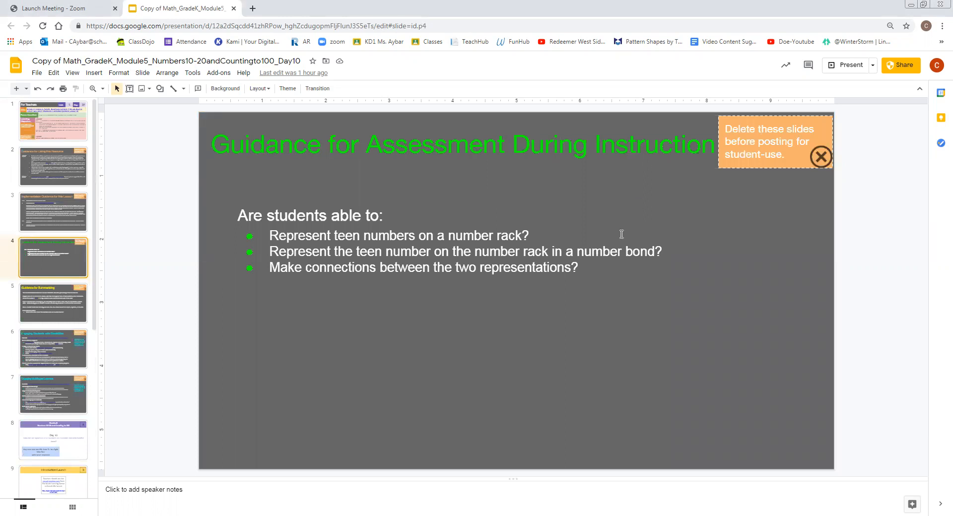
{"action": "mouse_move", "coordinate": [312, 334]}
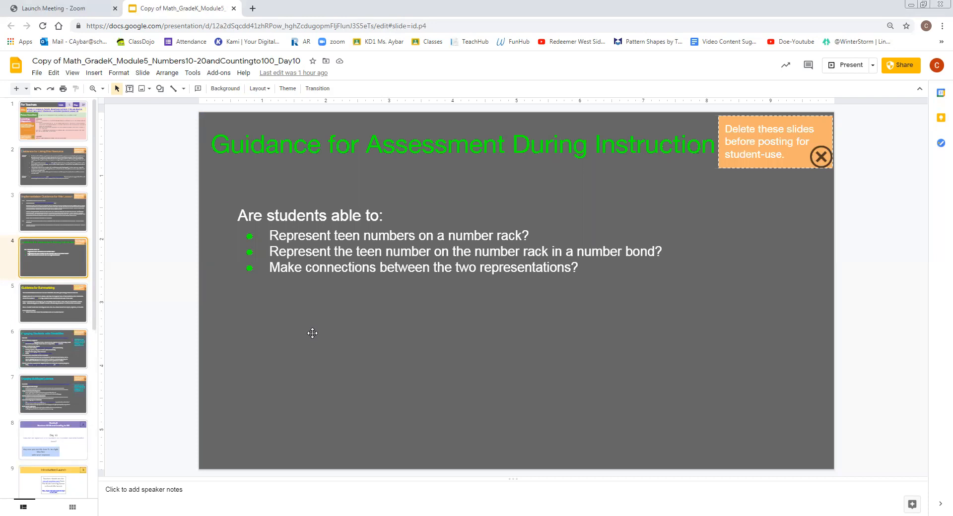
{"action": "mouse_move", "coordinate": [346, 239]}
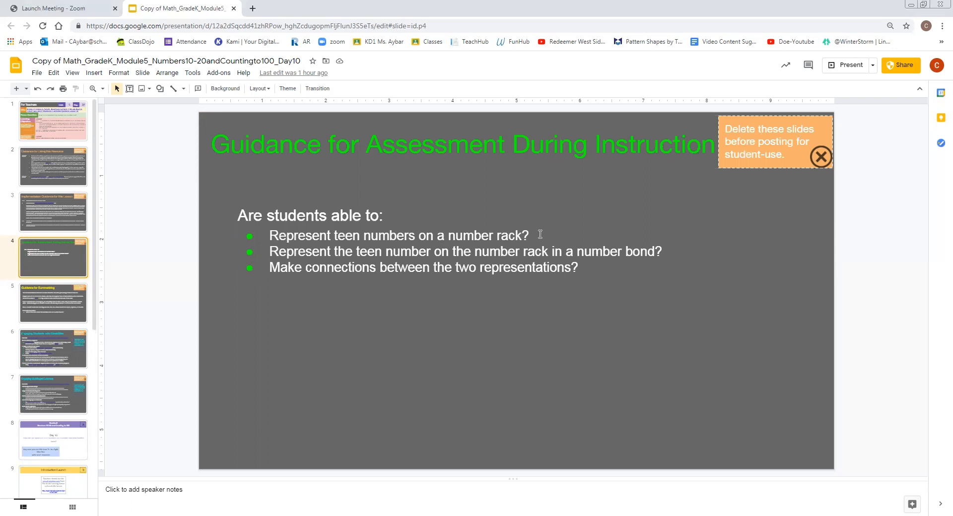
{"action": "mouse_move", "coordinate": [424, 256]}
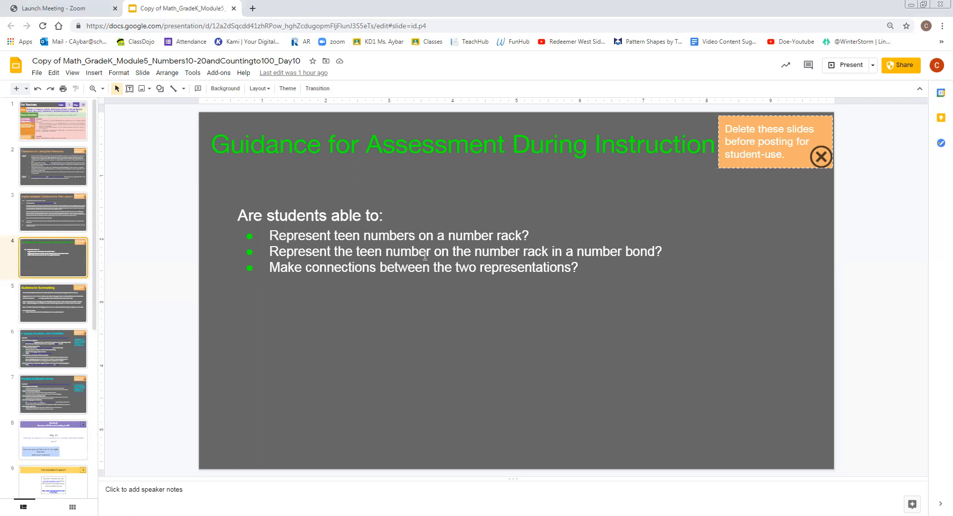
{"action": "mouse_move", "coordinate": [668, 258]}
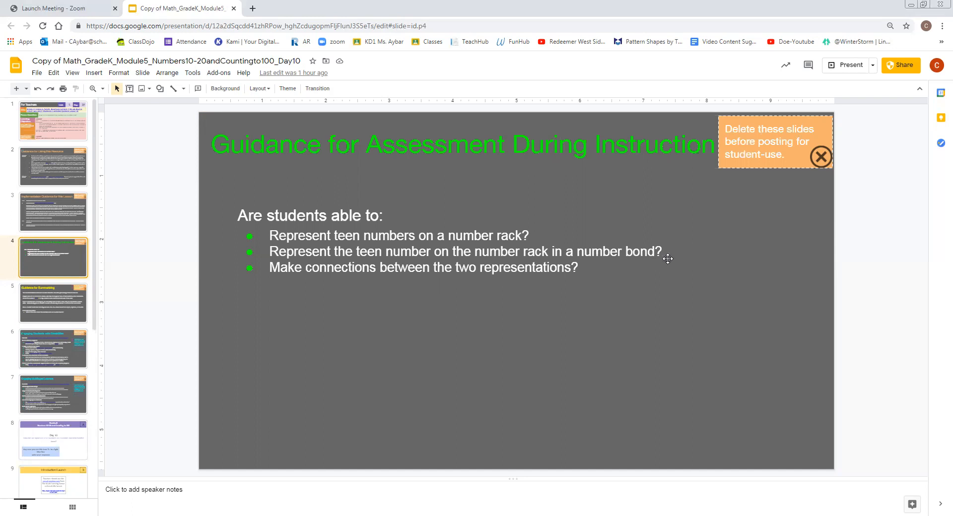
{"action": "mouse_move", "coordinate": [410, 291]}
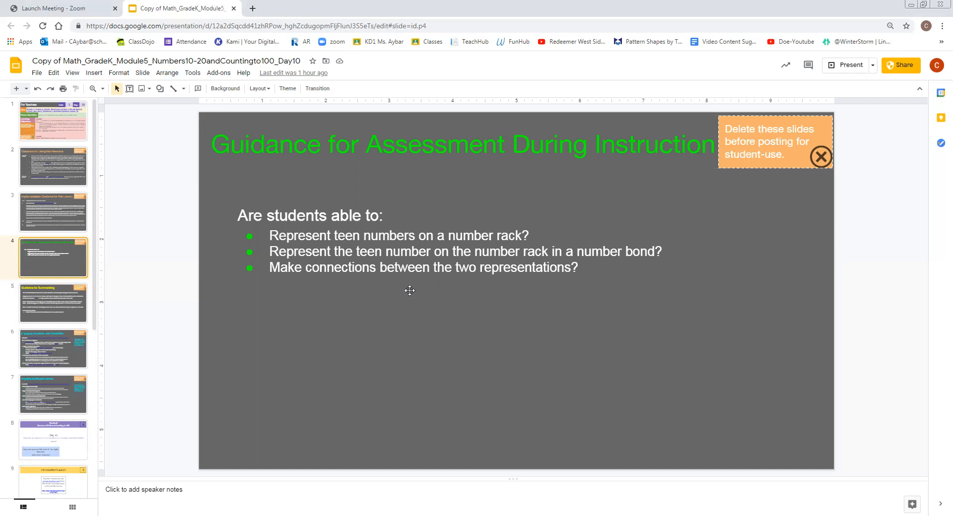
{"action": "scroll", "scroll_direction": "down", "scroll_amount": 3}
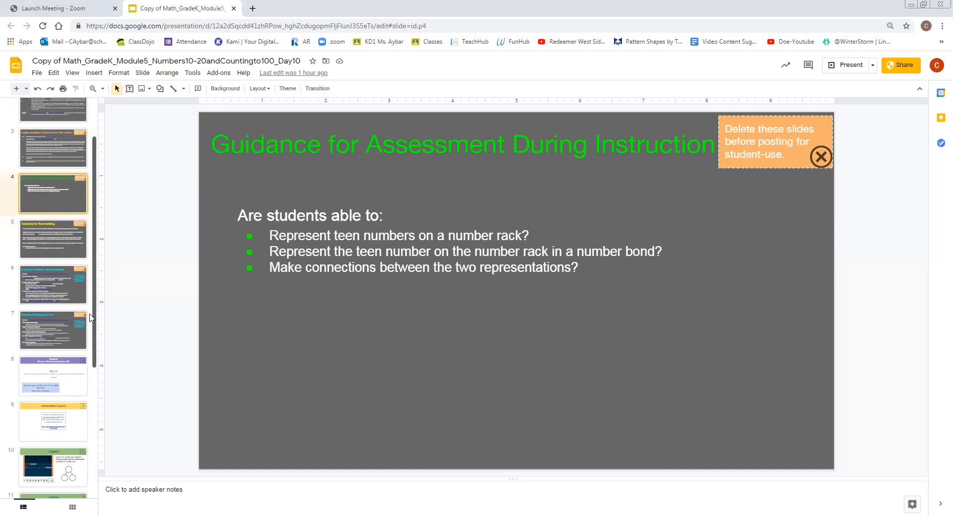
- Return to Summarize slide F comparing number racks and number bonds
{"action": "left_click", "coordinate": [53, 404]}
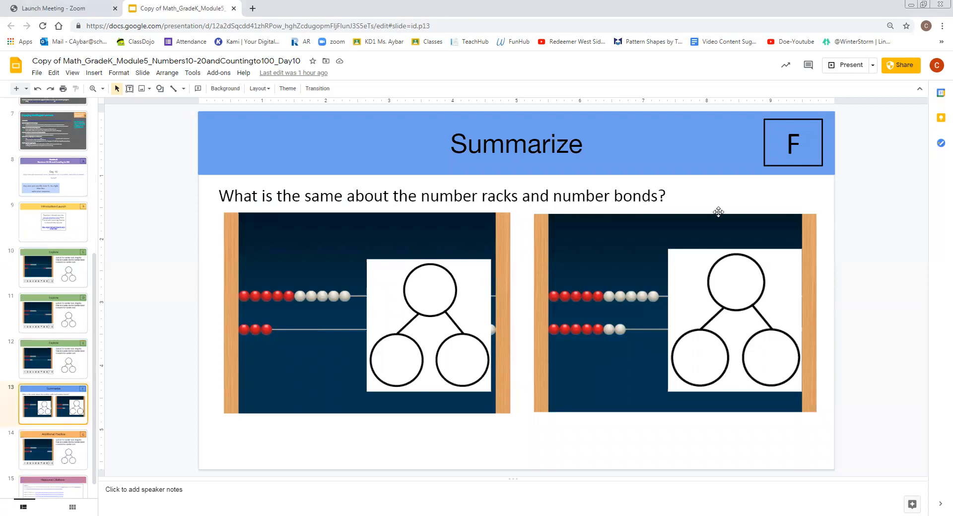
{"action": "mouse_move", "coordinate": [693, 234]}
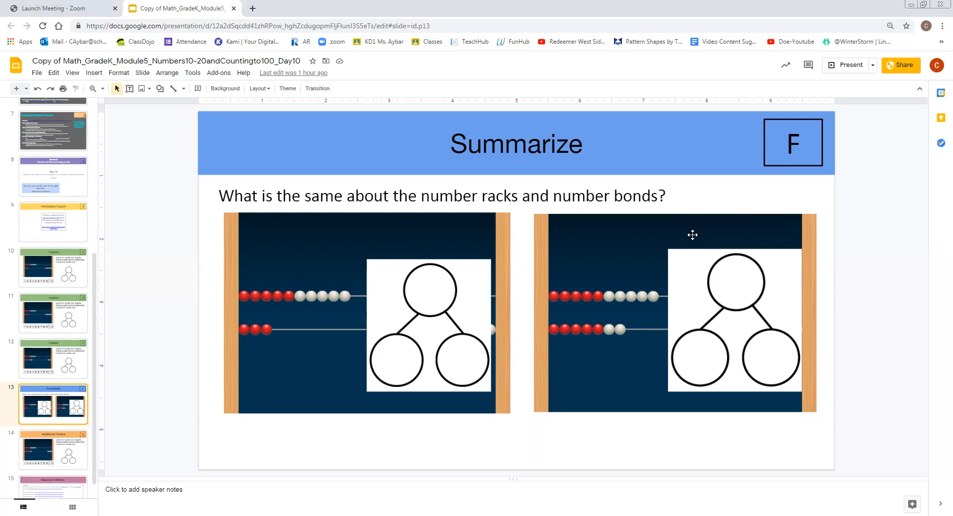
{"action": "mouse_move", "coordinate": [662, 189]}
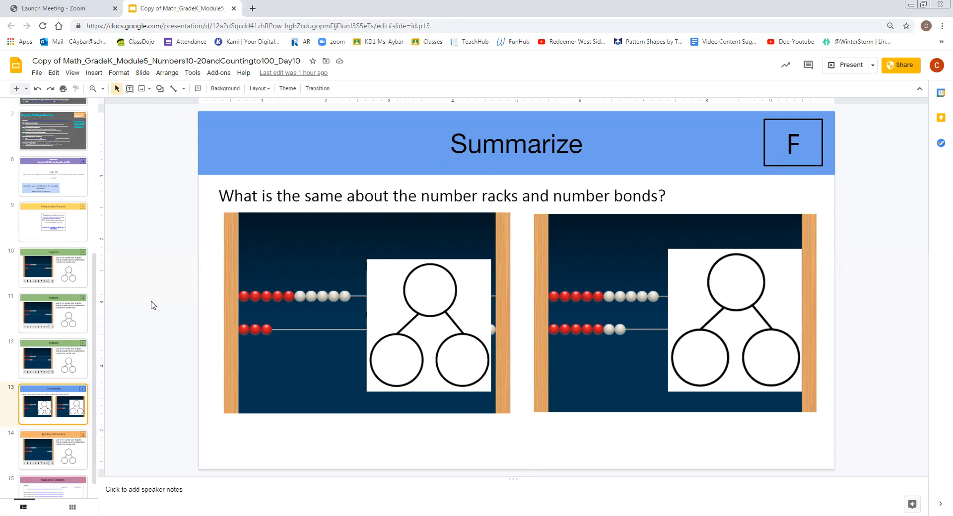
{"action": "mouse_move", "coordinate": [131, 302]}
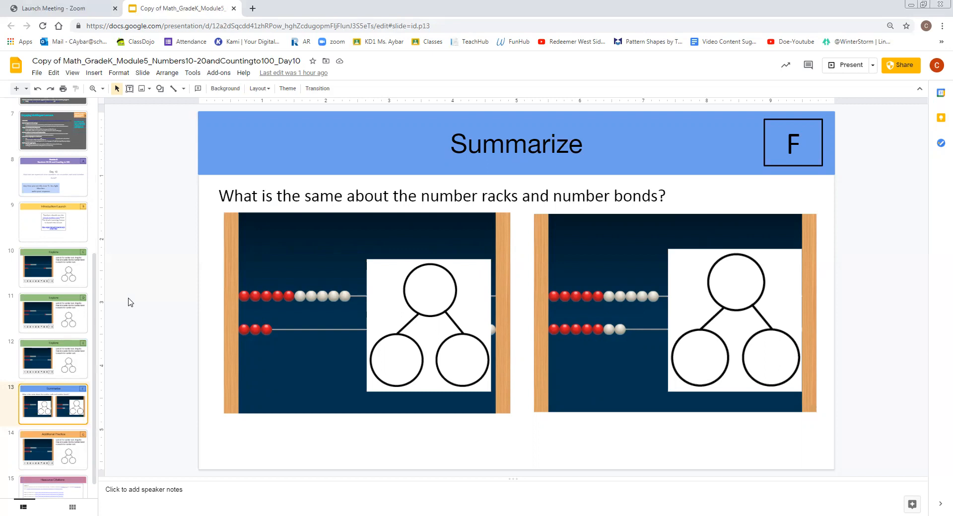
{"action": "mouse_move", "coordinate": [221, 241]}
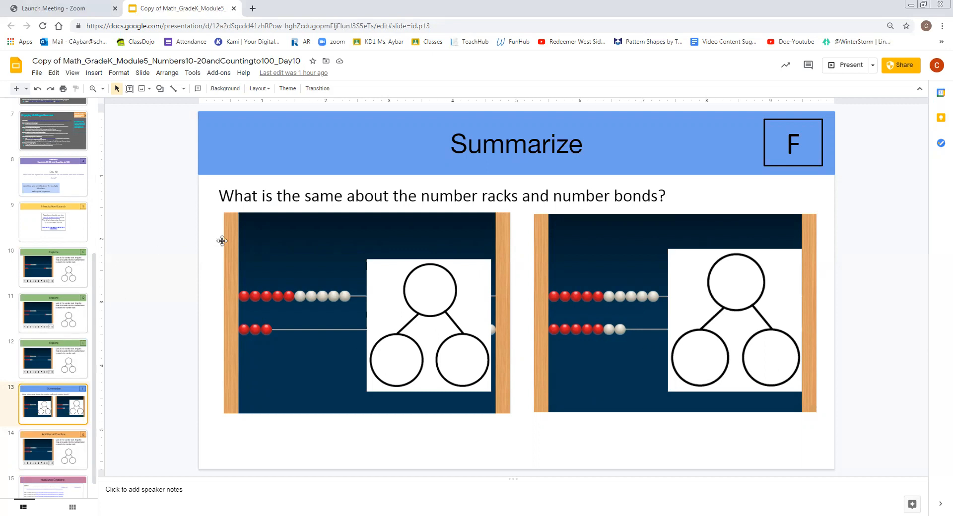
{"action": "mouse_move", "coordinate": [134, 377]}
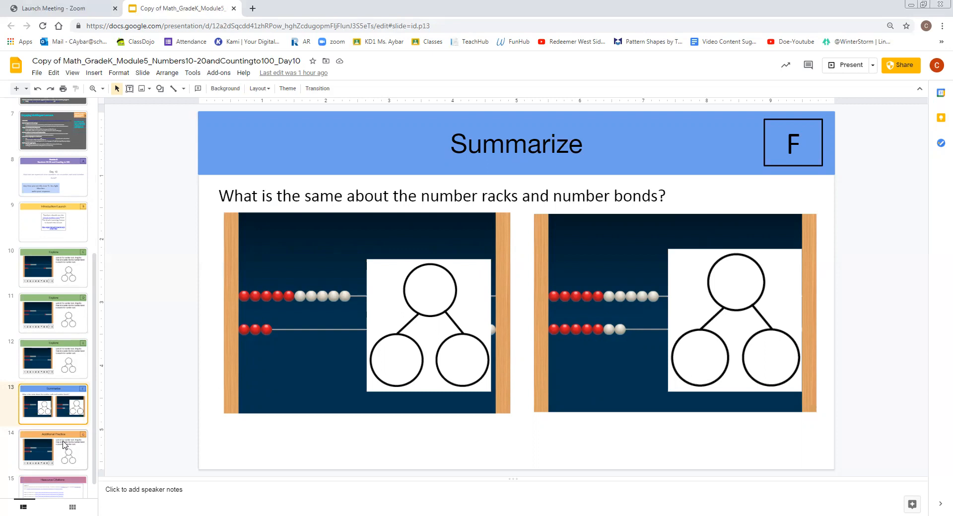
- View Additional Practice slide G, then return to Summarize slide F
{"action": "left_click", "coordinate": [53, 450]}
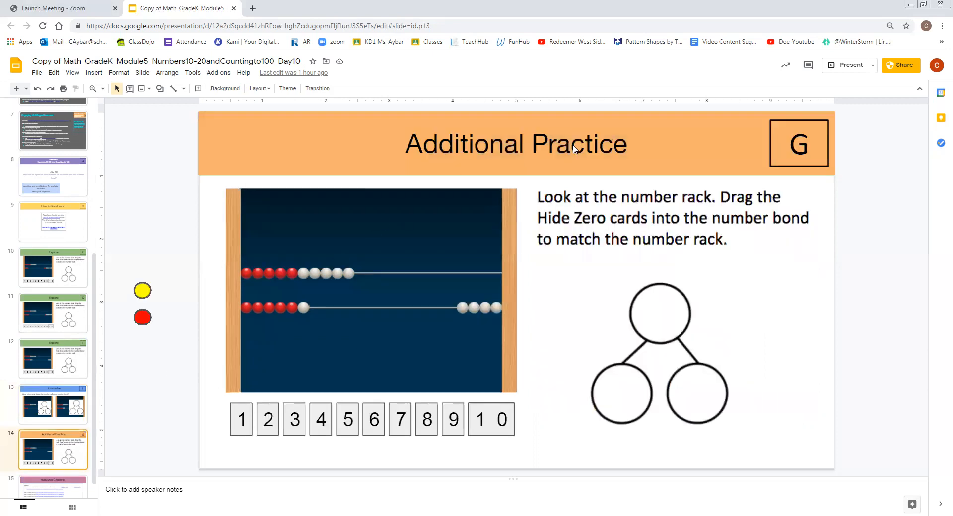
{"action": "mouse_move", "coordinate": [170, 388]}
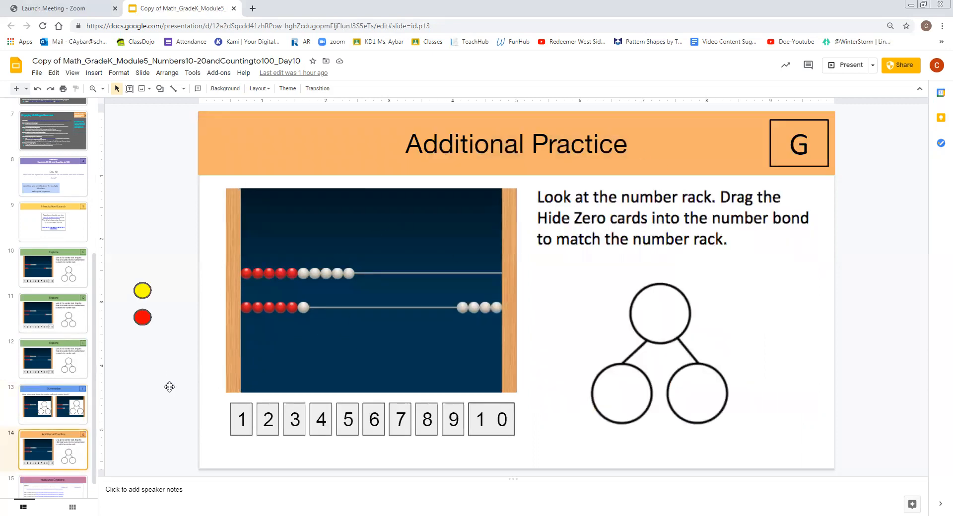
{"action": "left_click", "coordinate": [53, 450]}
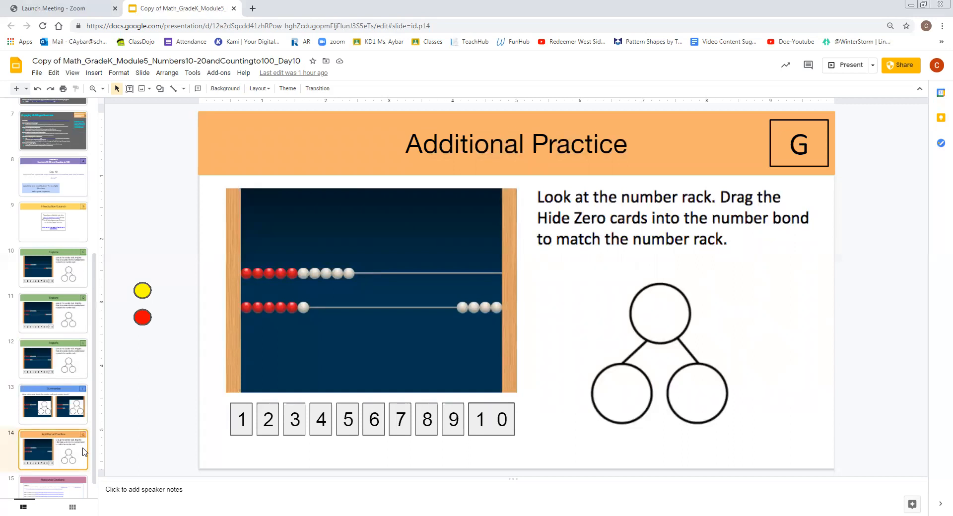
{"action": "mouse_move", "coordinate": [73, 407]}
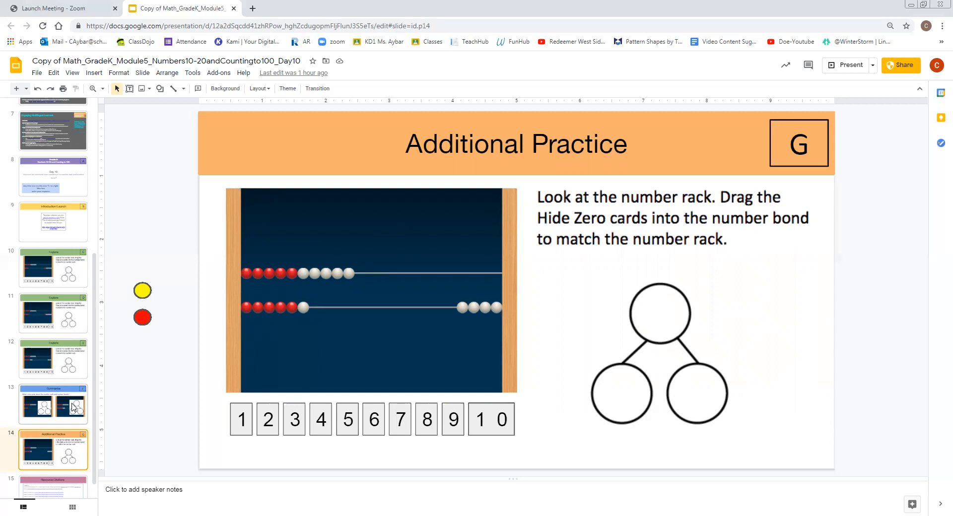
{"action": "left_click", "coordinate": [52, 404]}
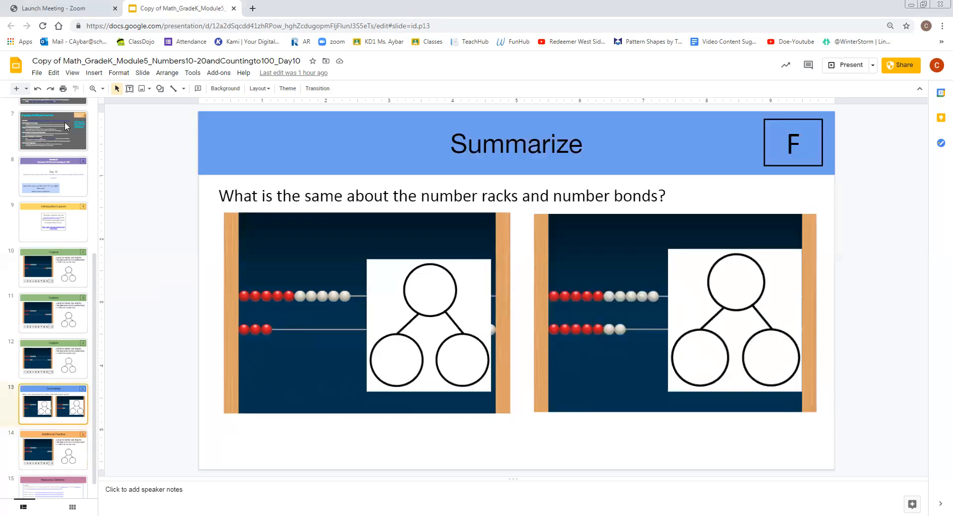
- Visit Engaging Students with Disabilities, then Guidance for Assessment During Instruction
{"action": "left_click", "coordinate": [53, 130]}
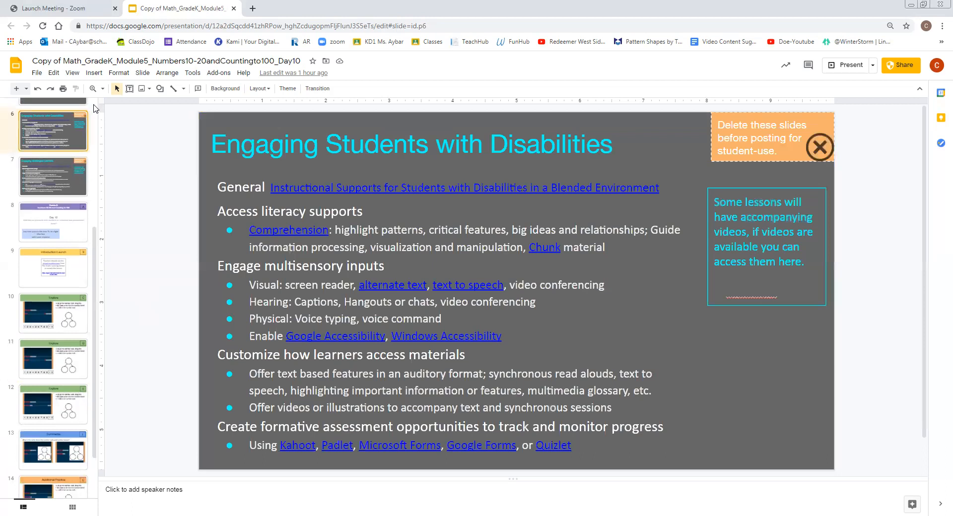
{"action": "left_click", "coordinate": [53, 258]}
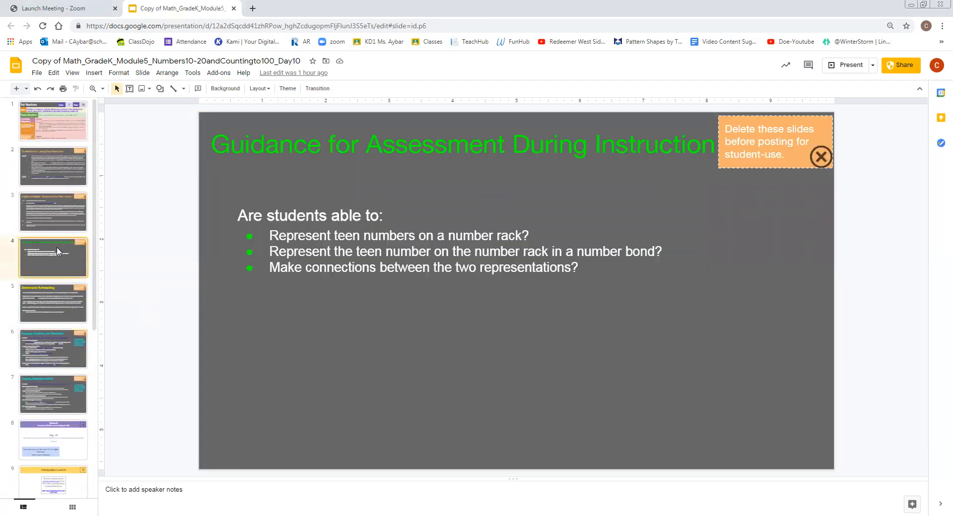
- Show the Guidance for Summarizing slide pointing teachers to Slide F
{"action": "left_click", "coordinate": [53, 303]}
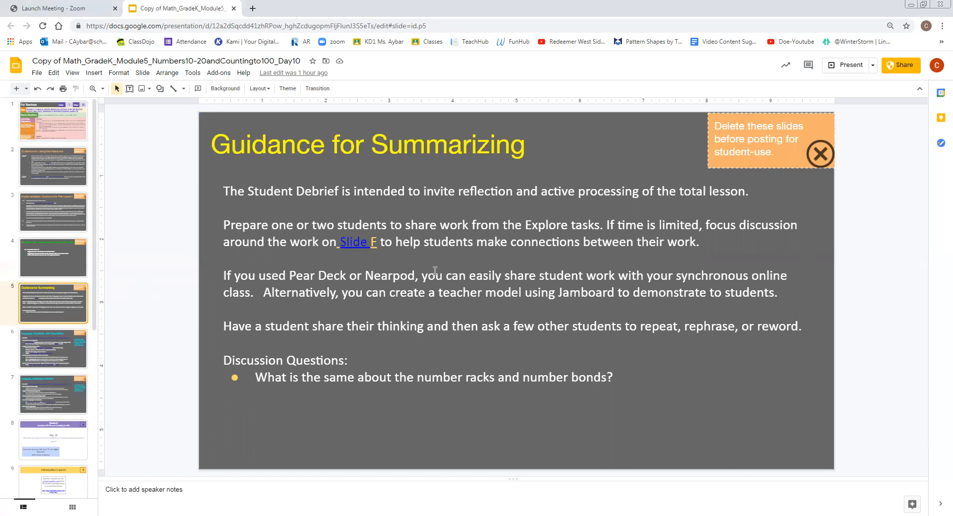
{"action": "mouse_move", "coordinate": [509, 260]}
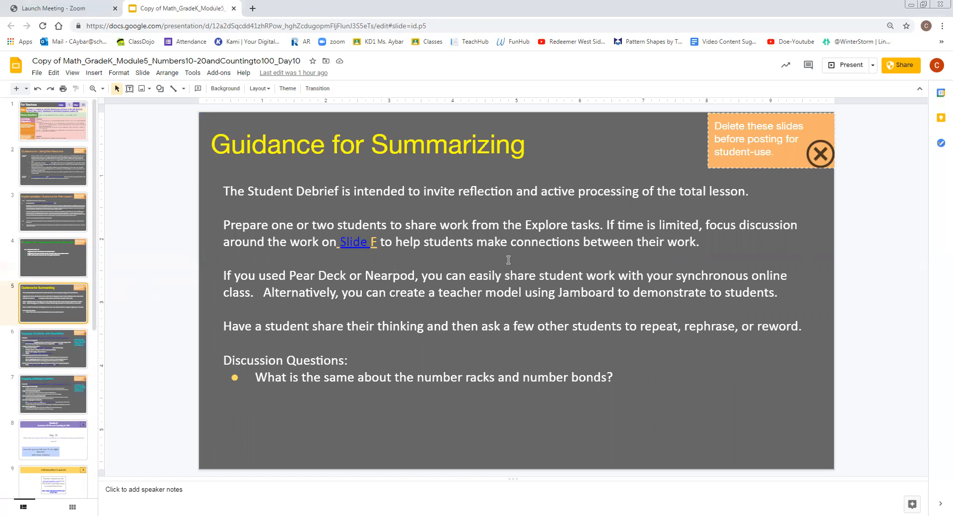
{"action": "mouse_move", "coordinate": [635, 250]}
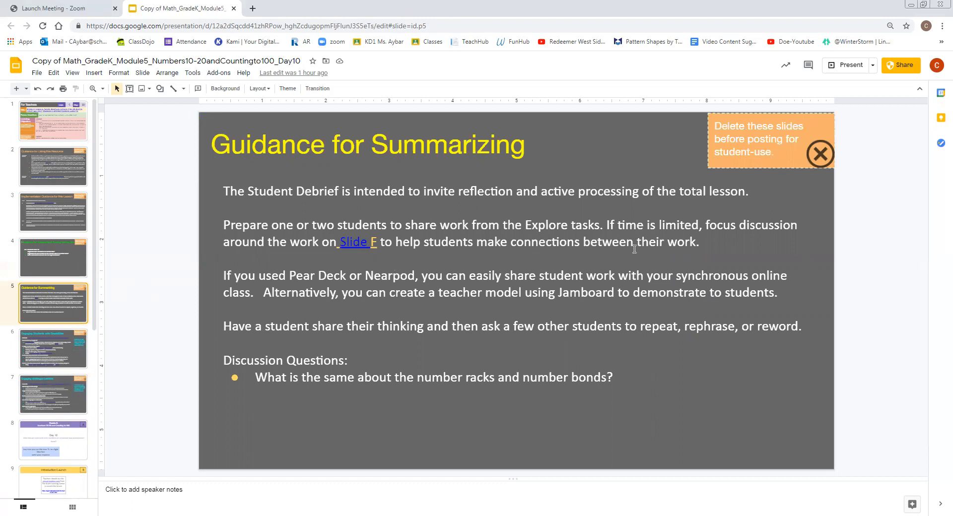